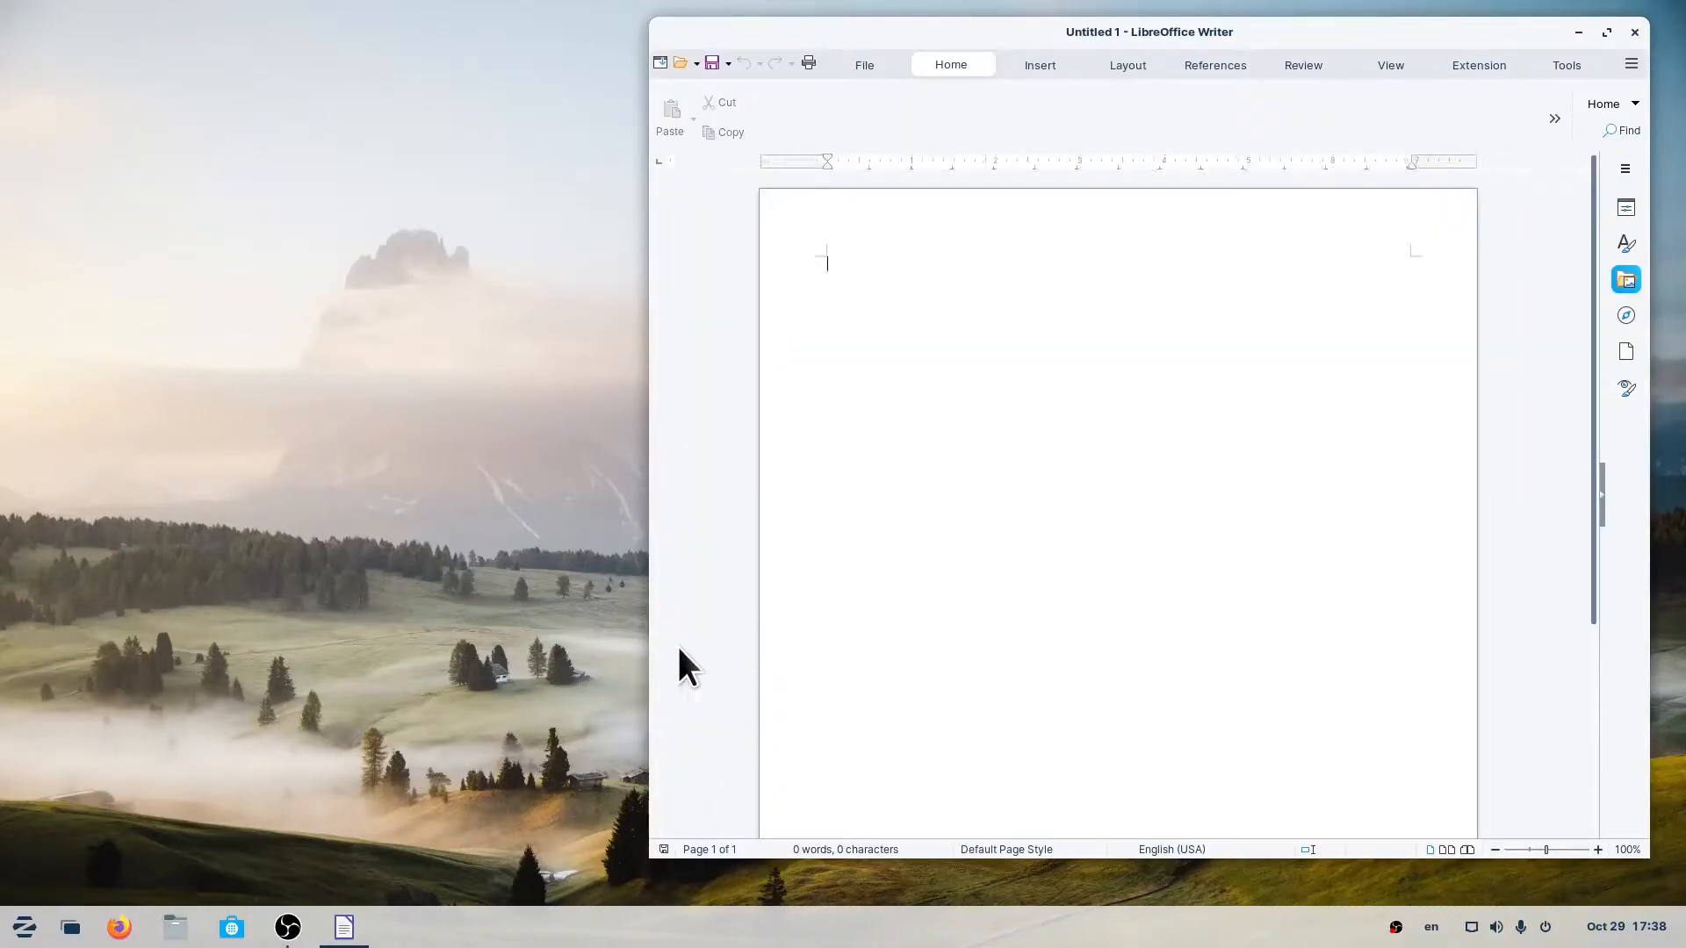
mouse_move(420, 766)
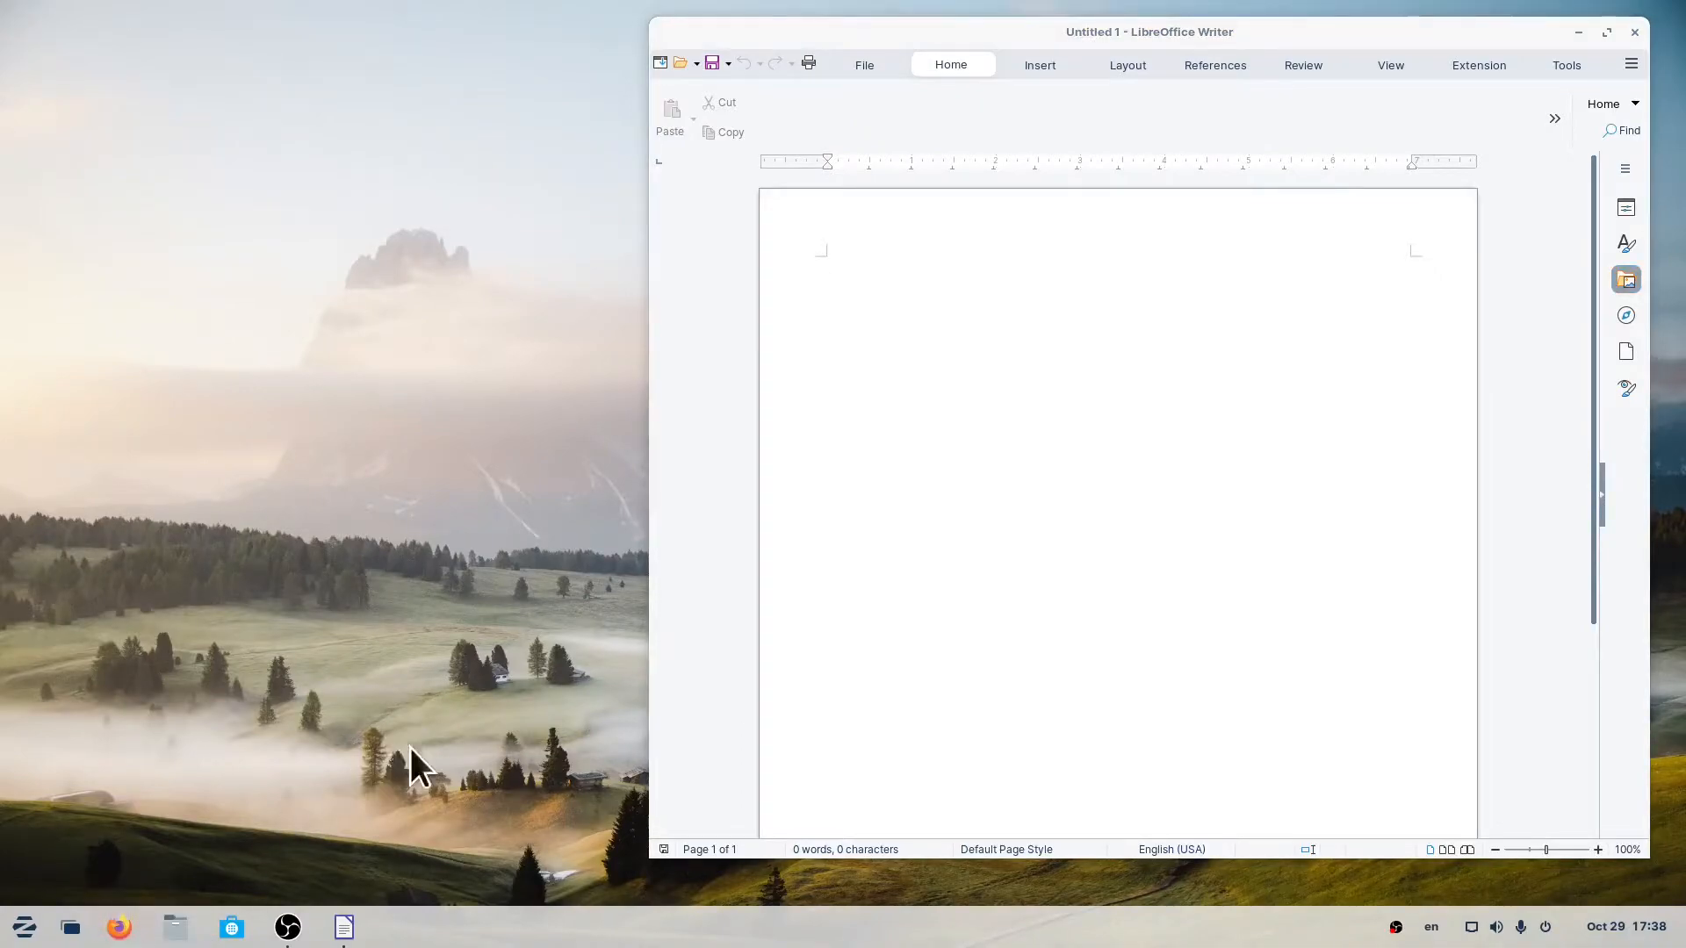
Step: Open a Firefox window with the Zorin start page beside the Writer document
click(119, 926)
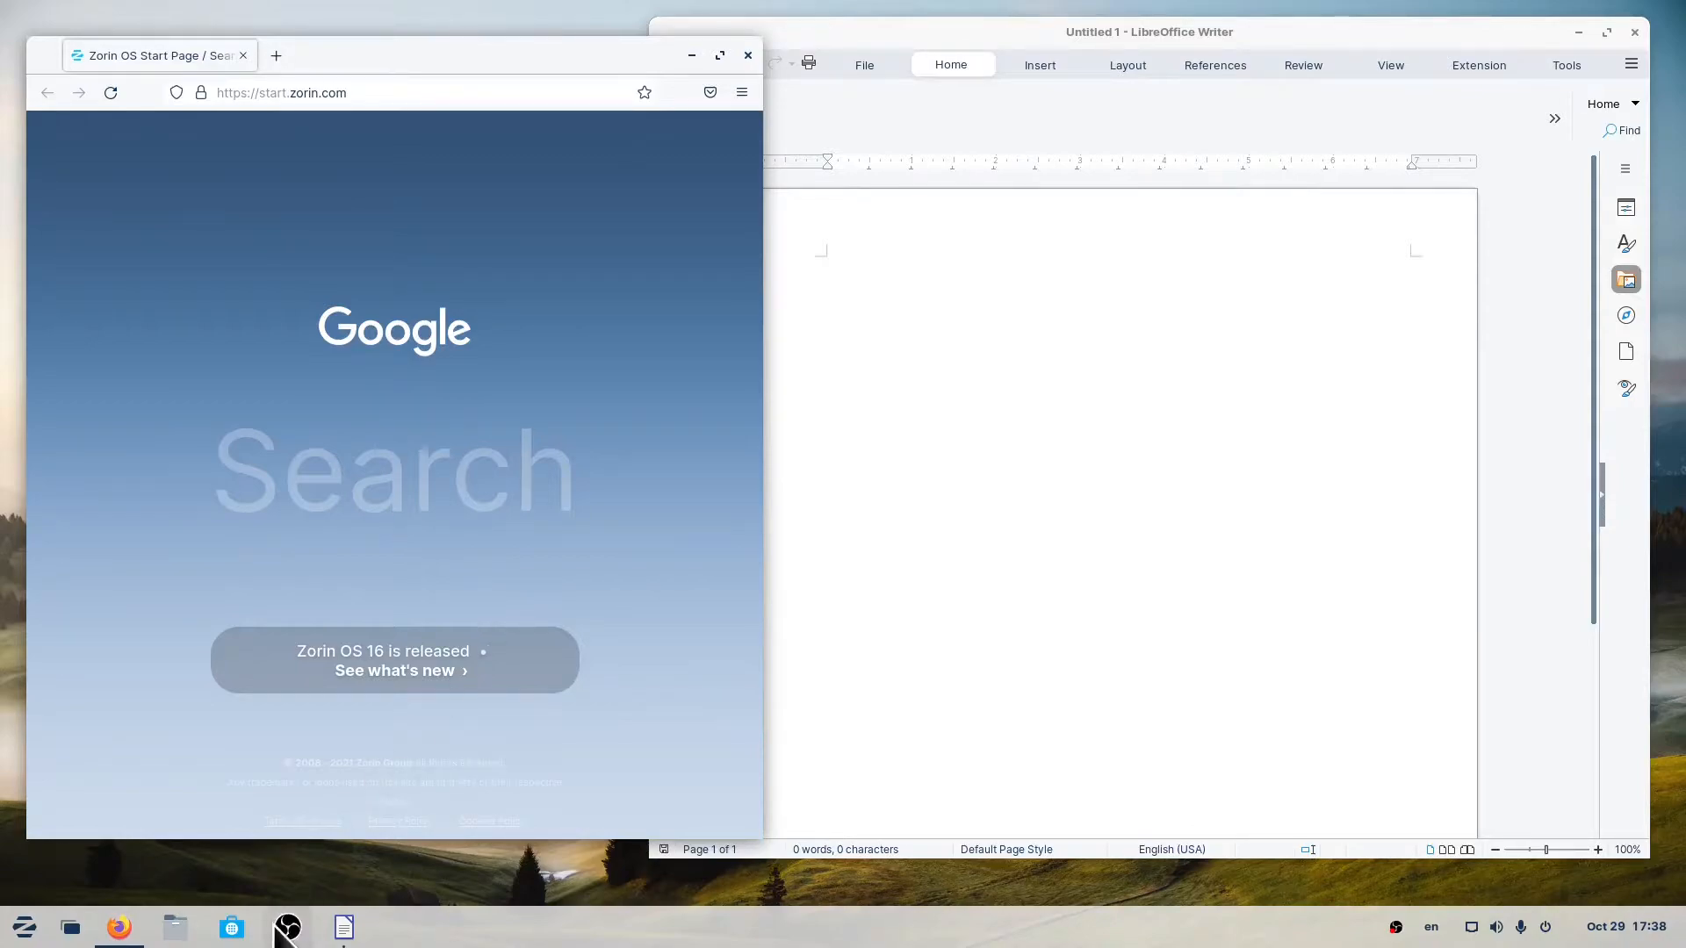
mouse_move(119, 926)
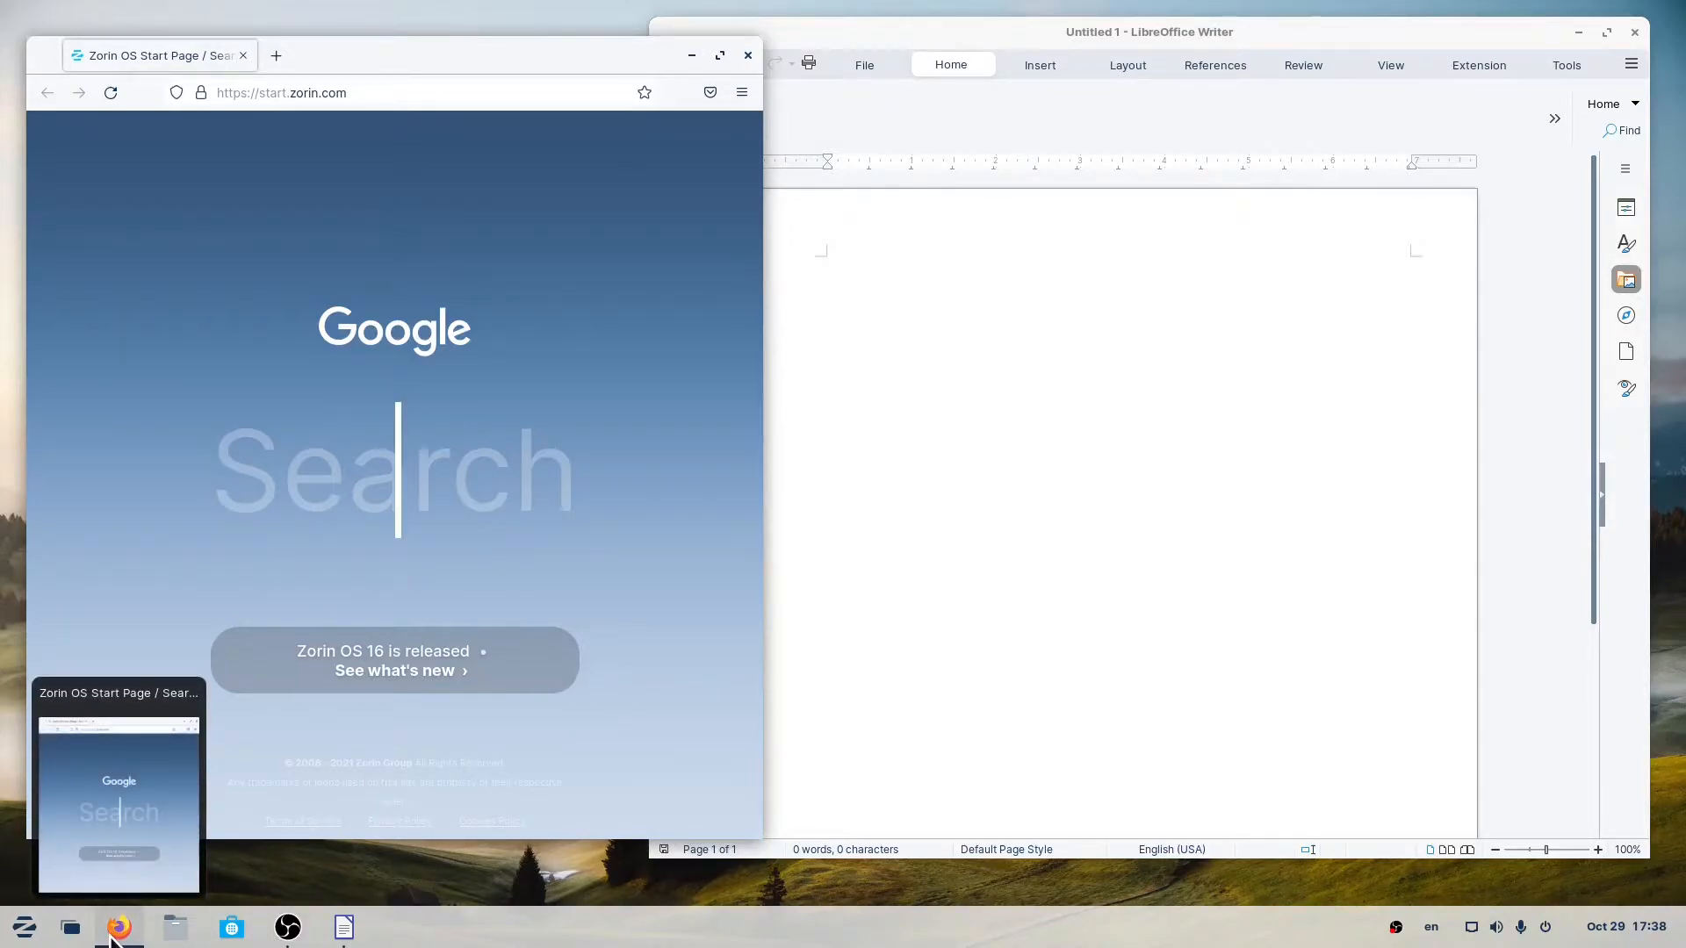
mouse_move(1376, 938)
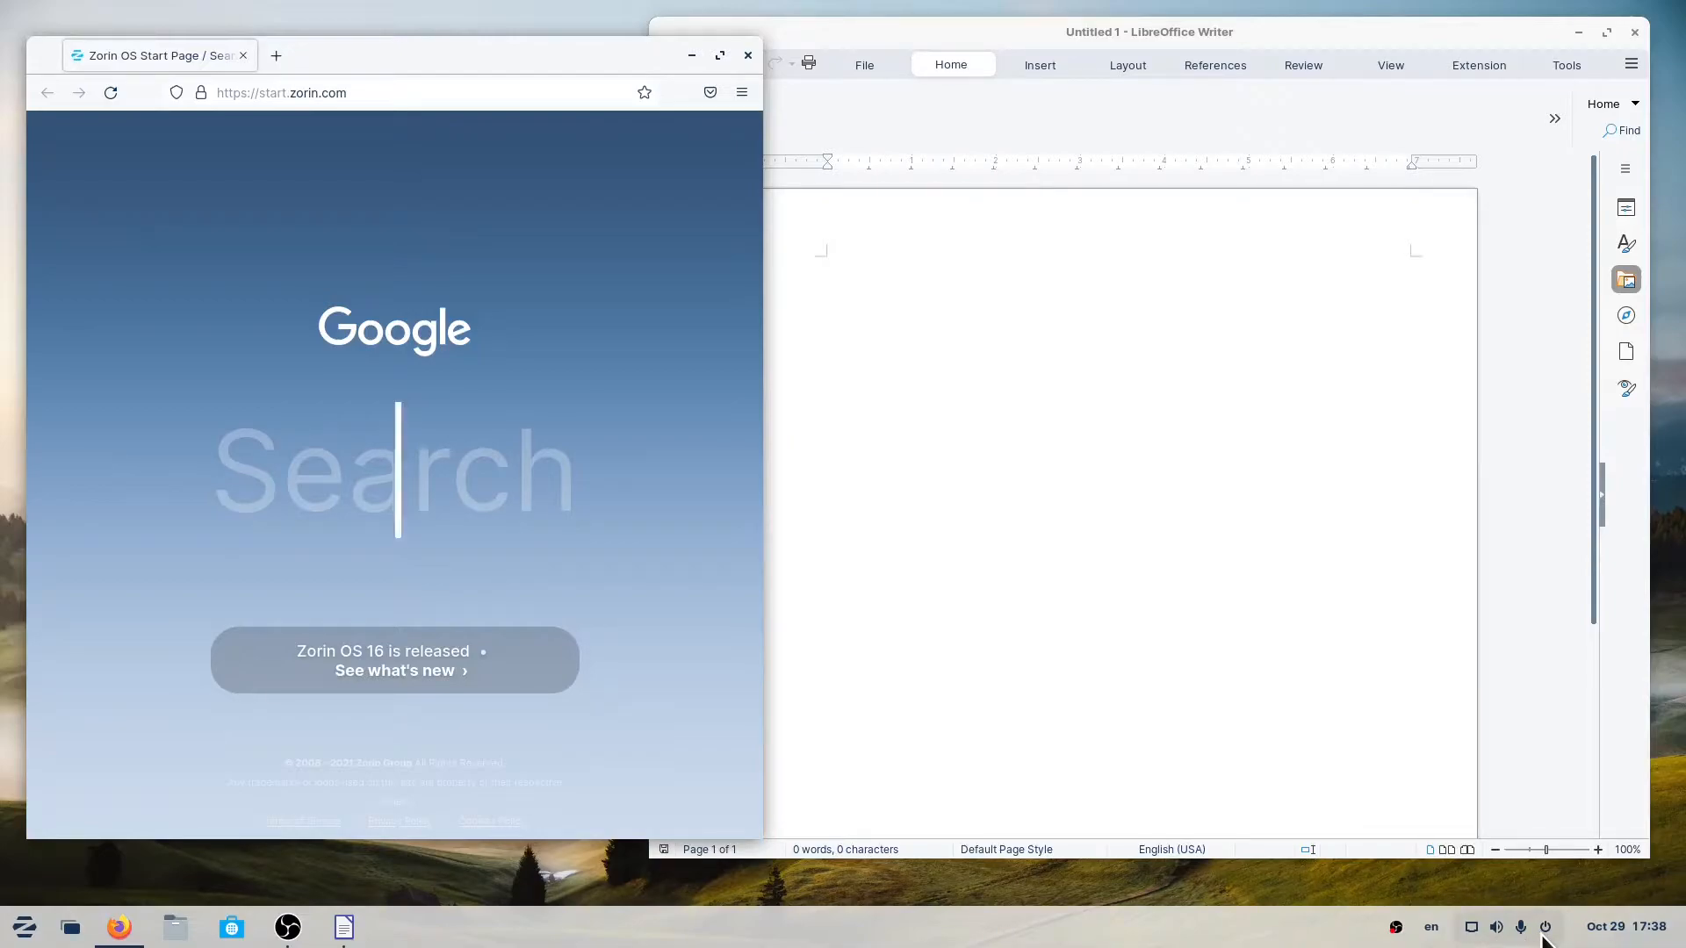
Step: Lock the session from the system tray power menu's Lock option
click(1546, 926)
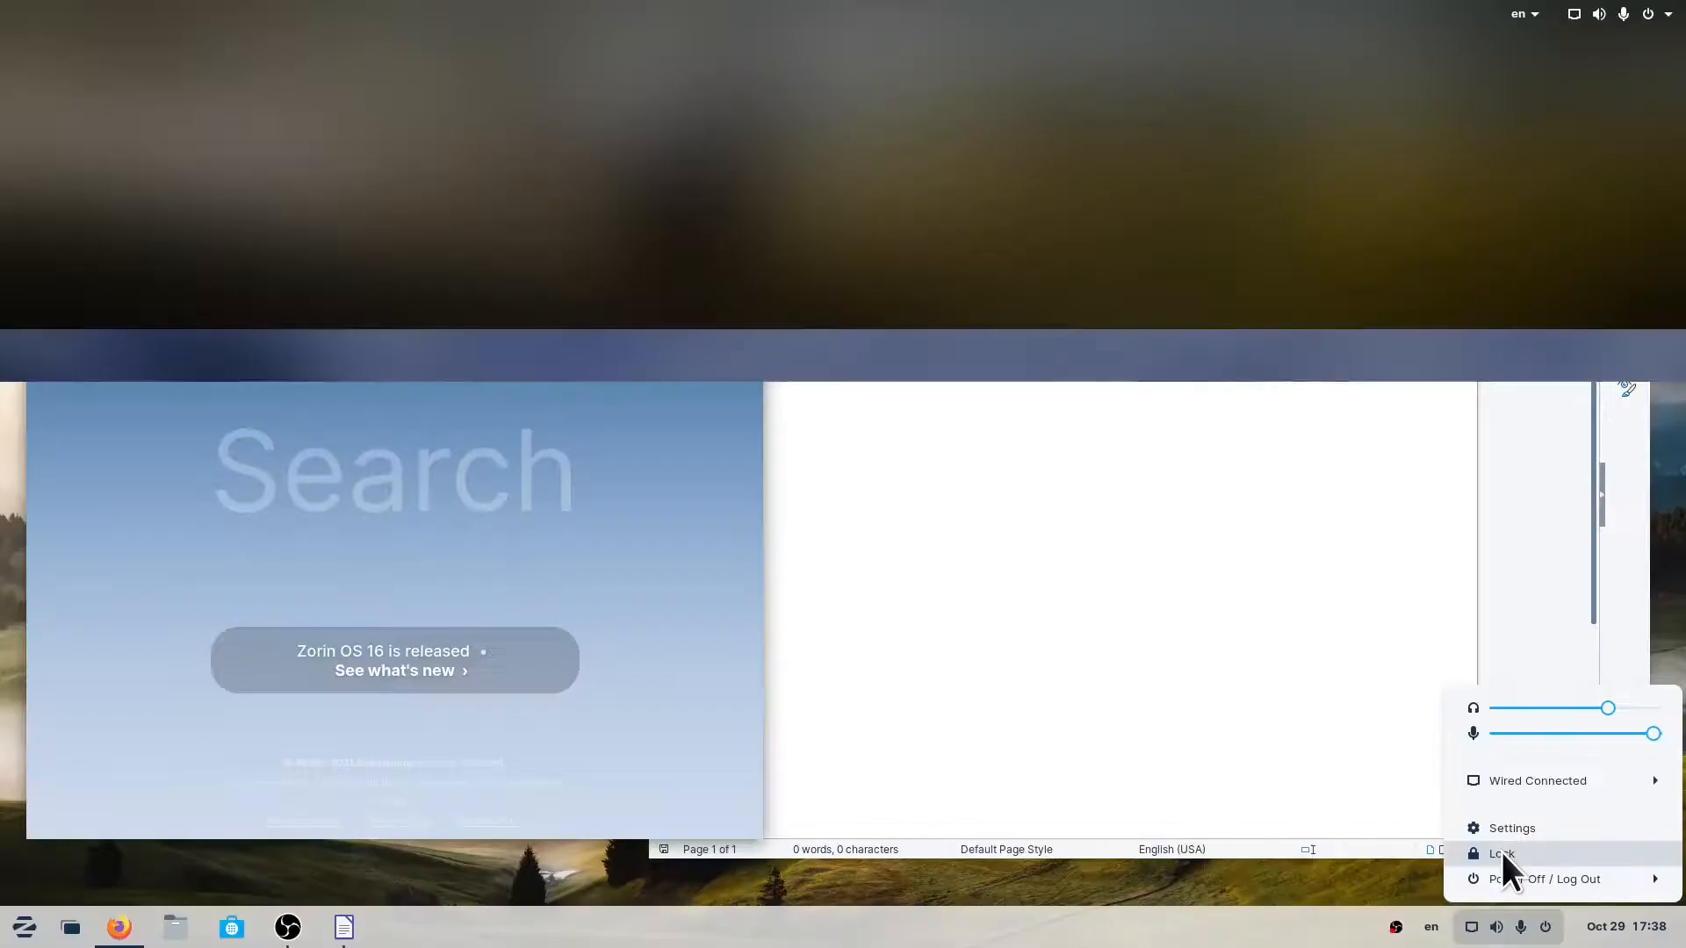
click(1503, 854)
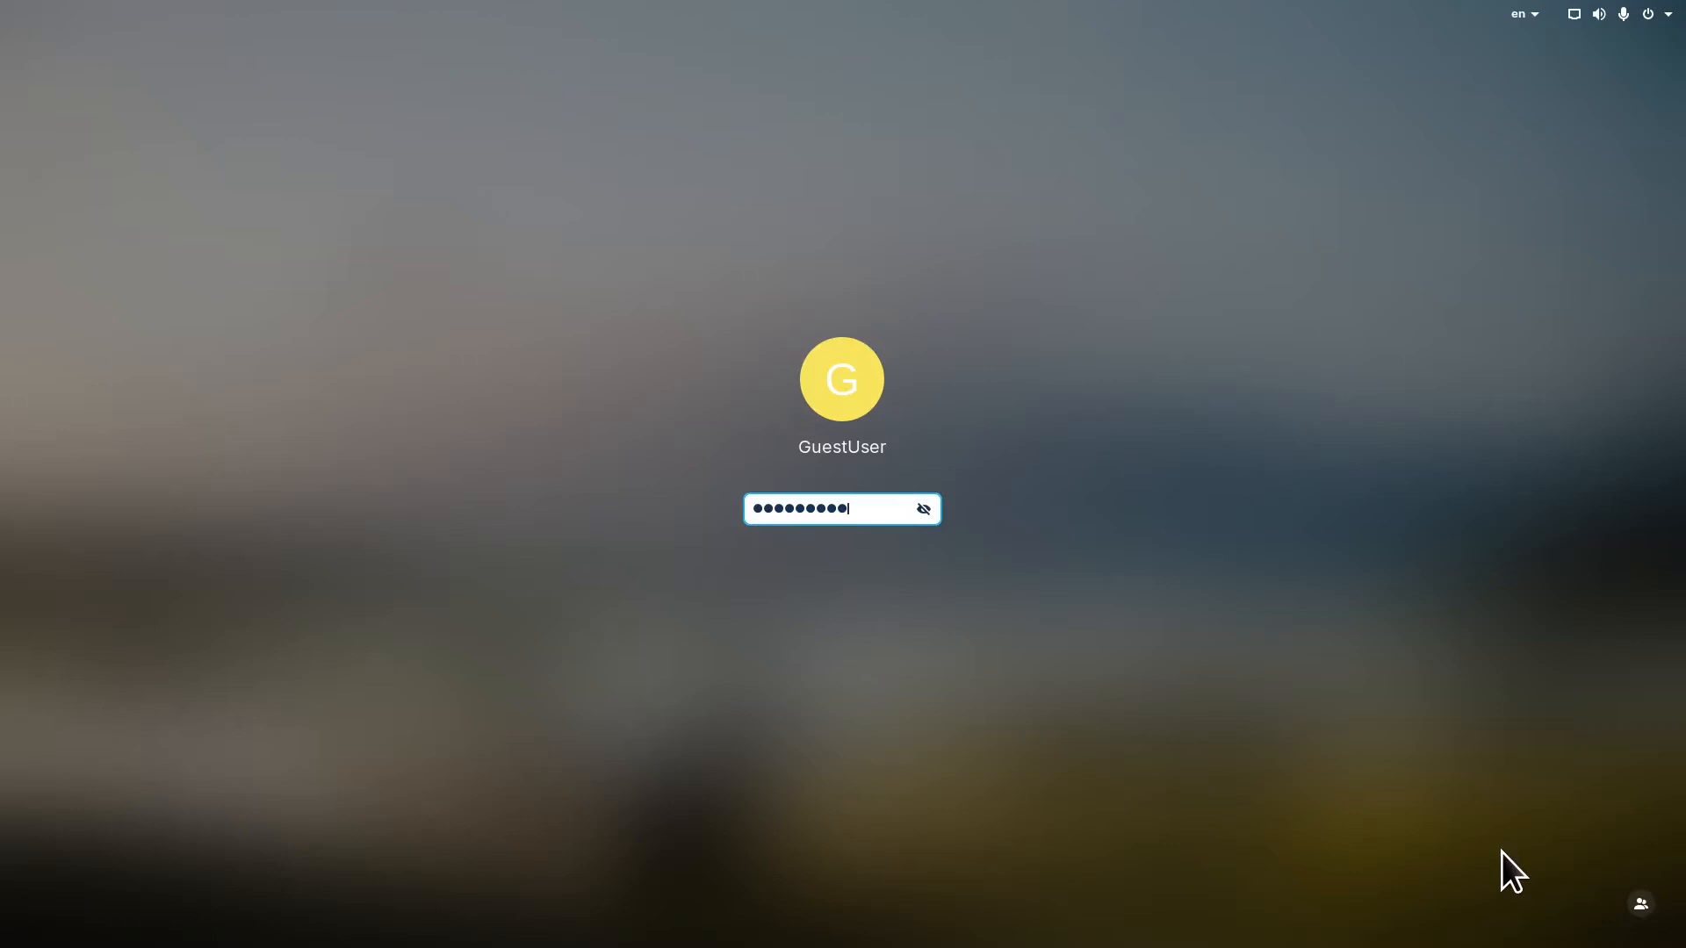
Step: Submit the entered password to return to the Firefox and Writer windows
key(Return)
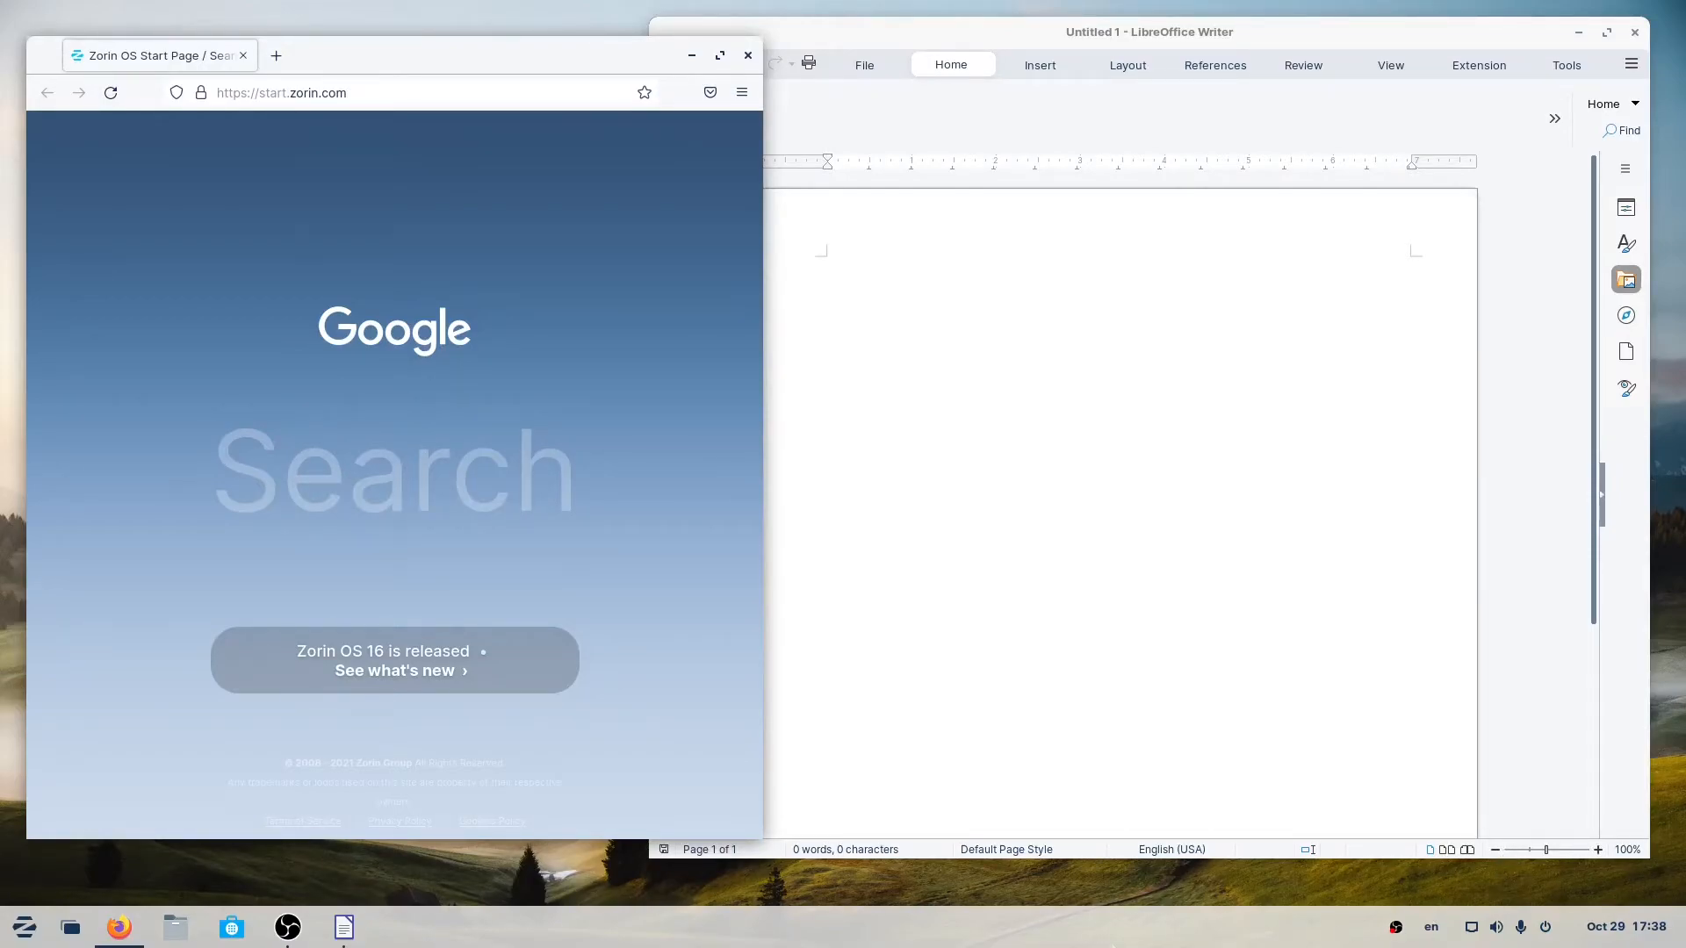
click(24, 926)
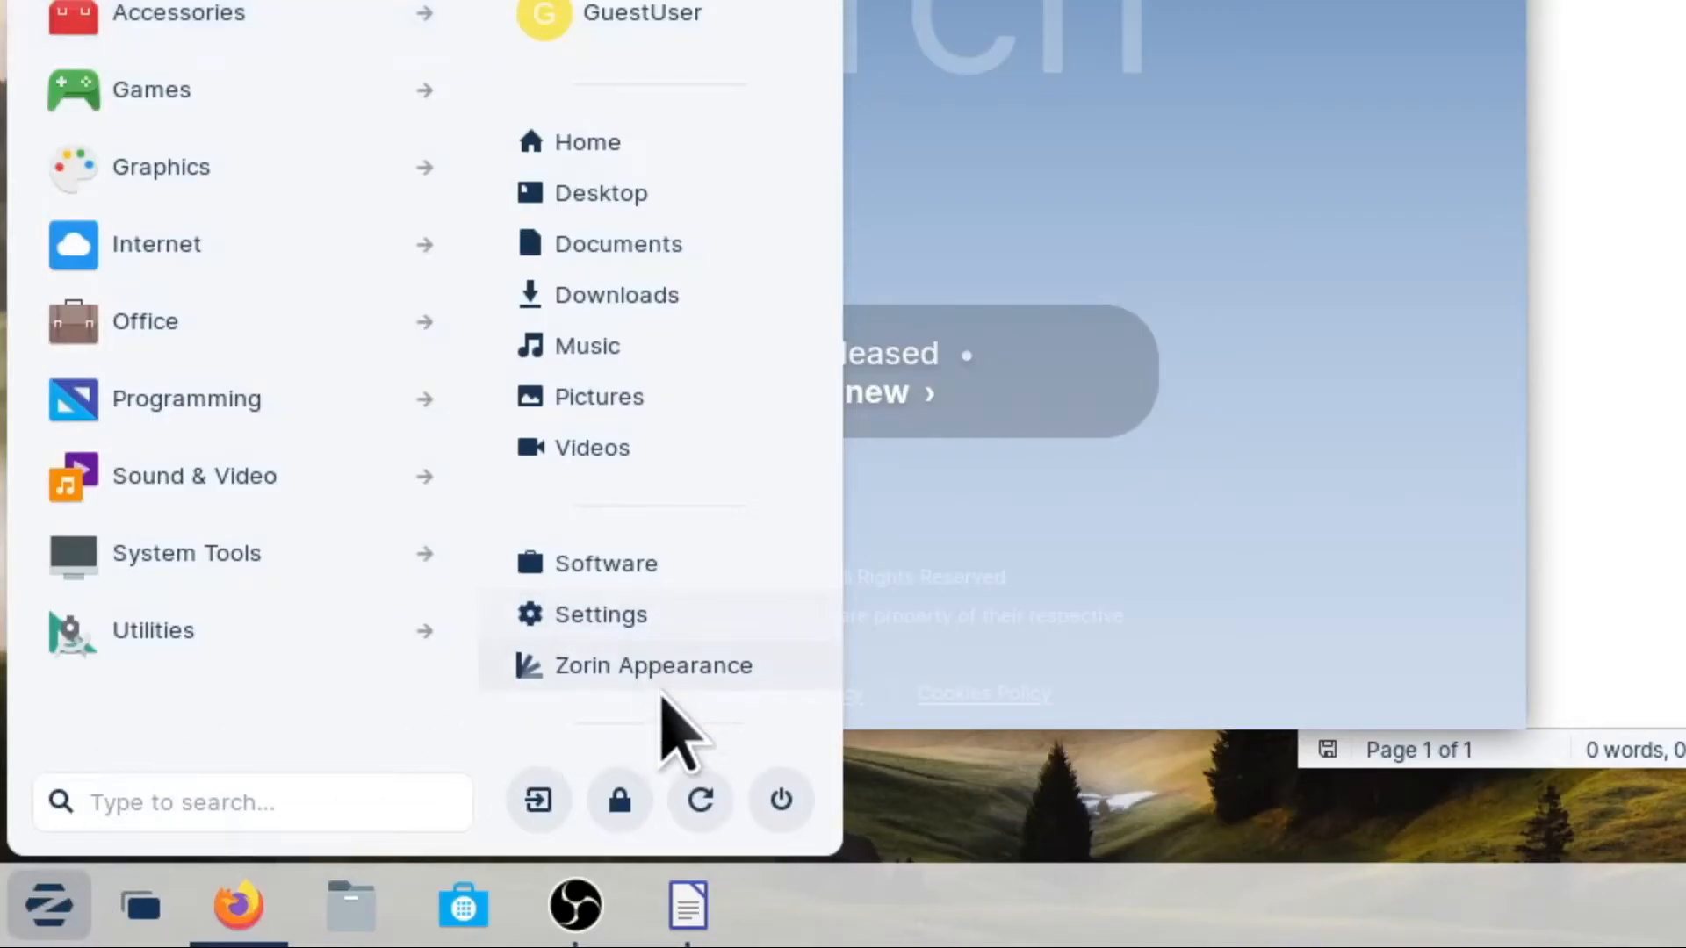
mouse_move(619, 801)
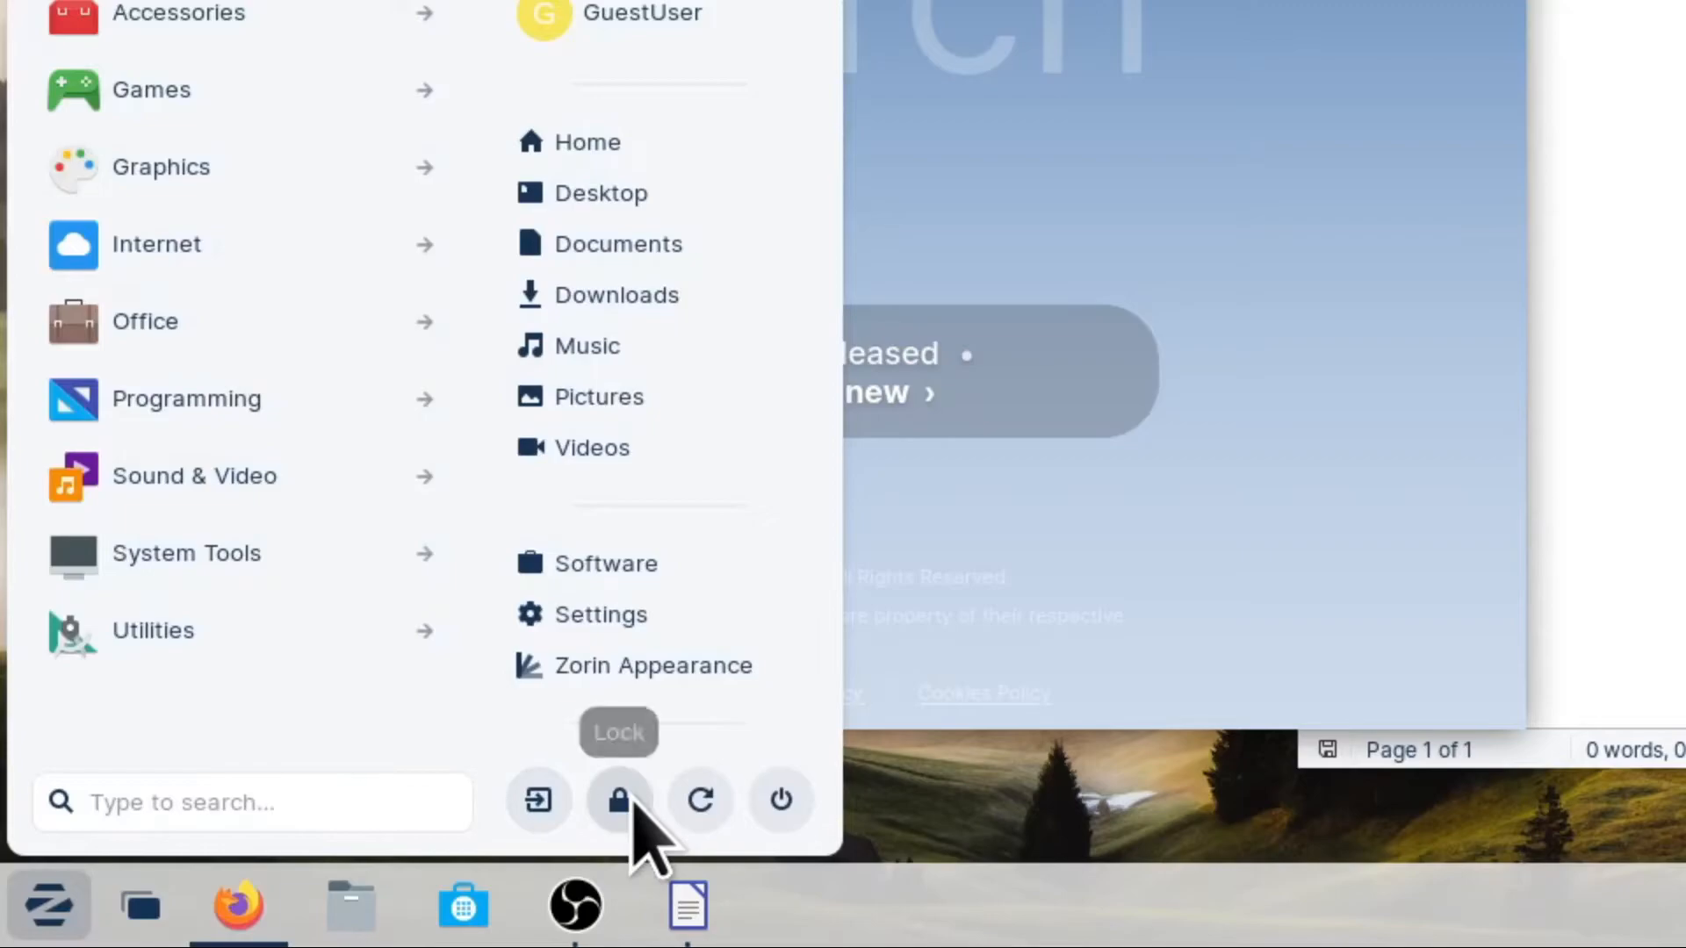
click(618, 799)
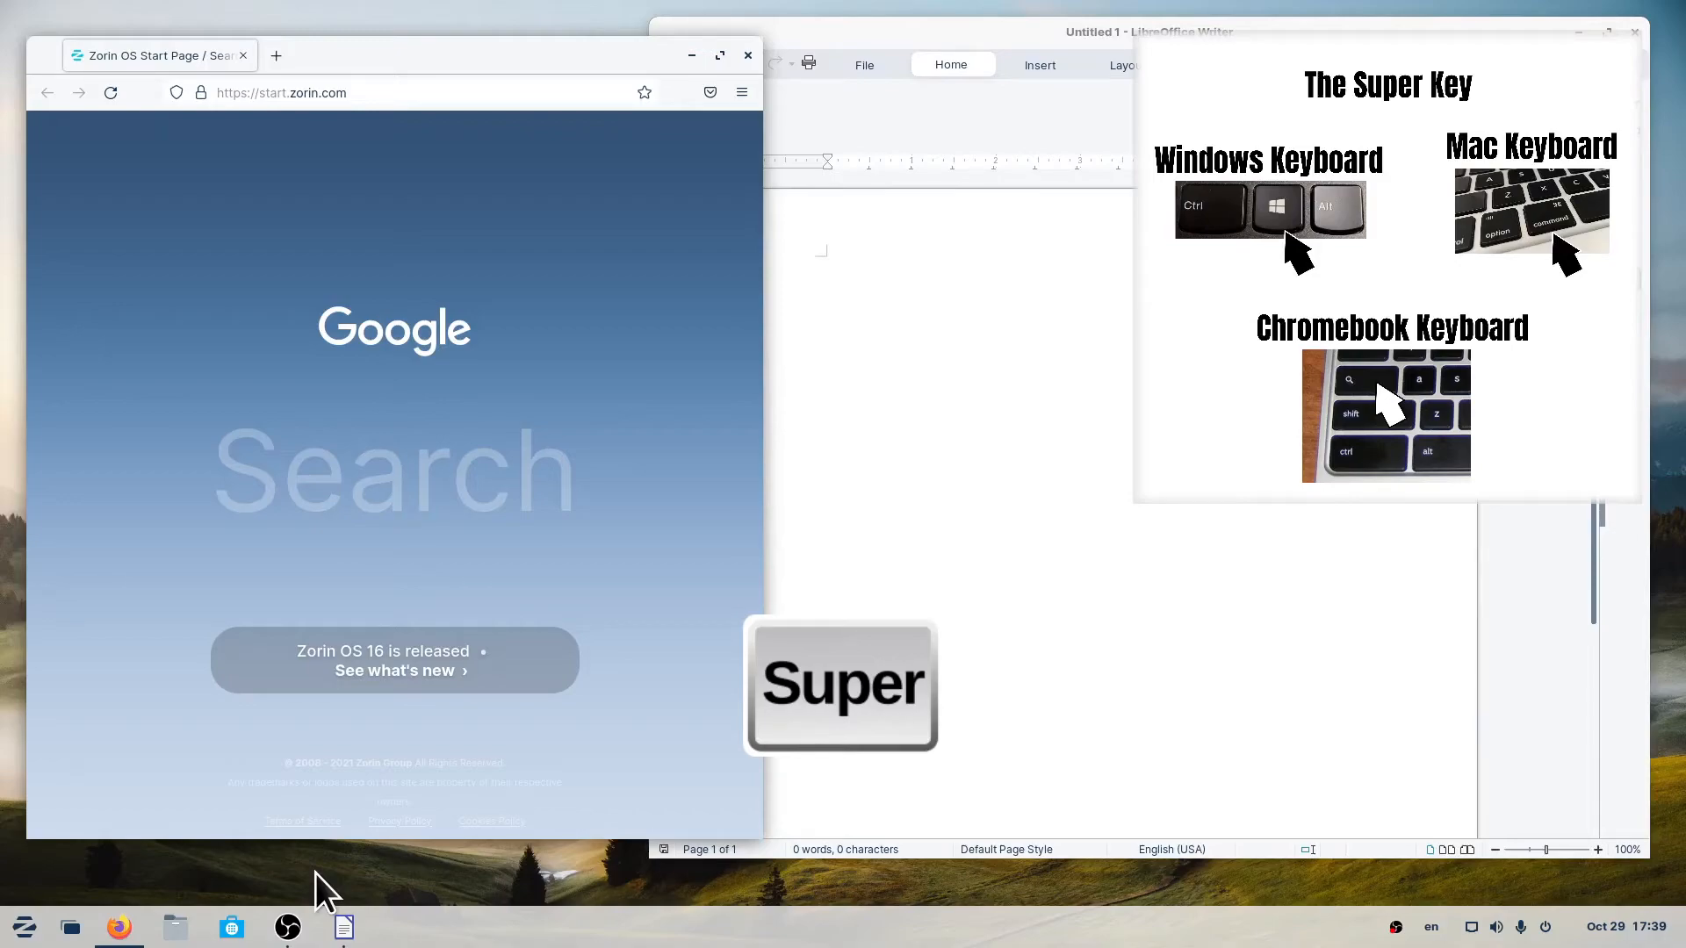
key(Super)
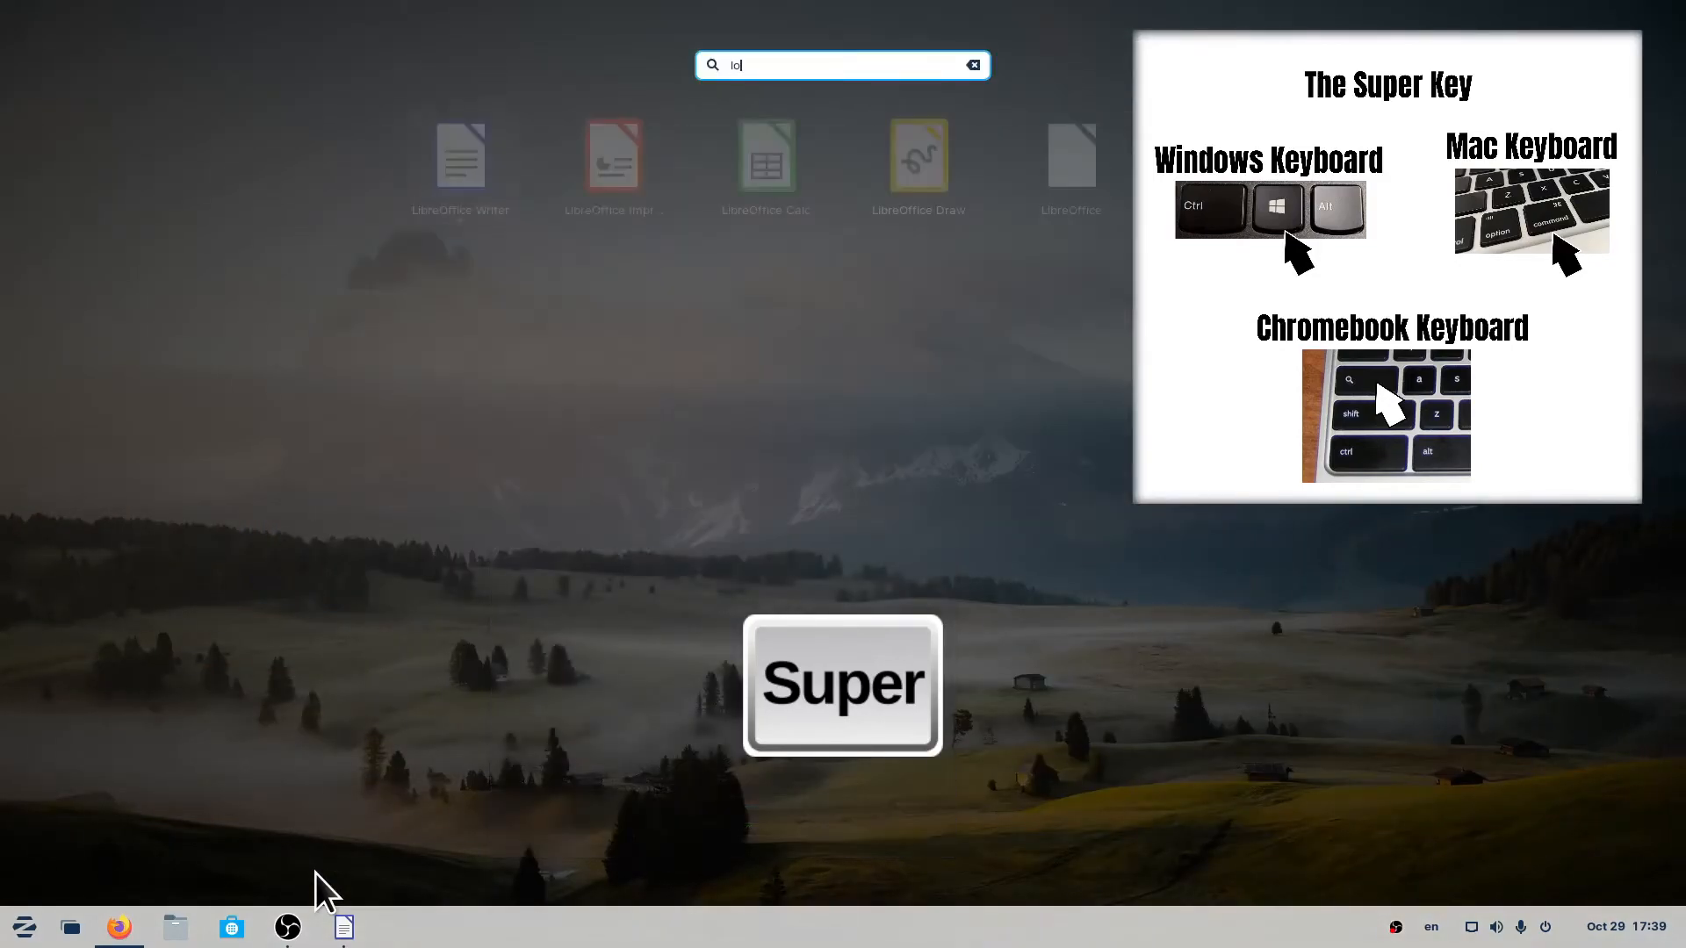
text(ck)
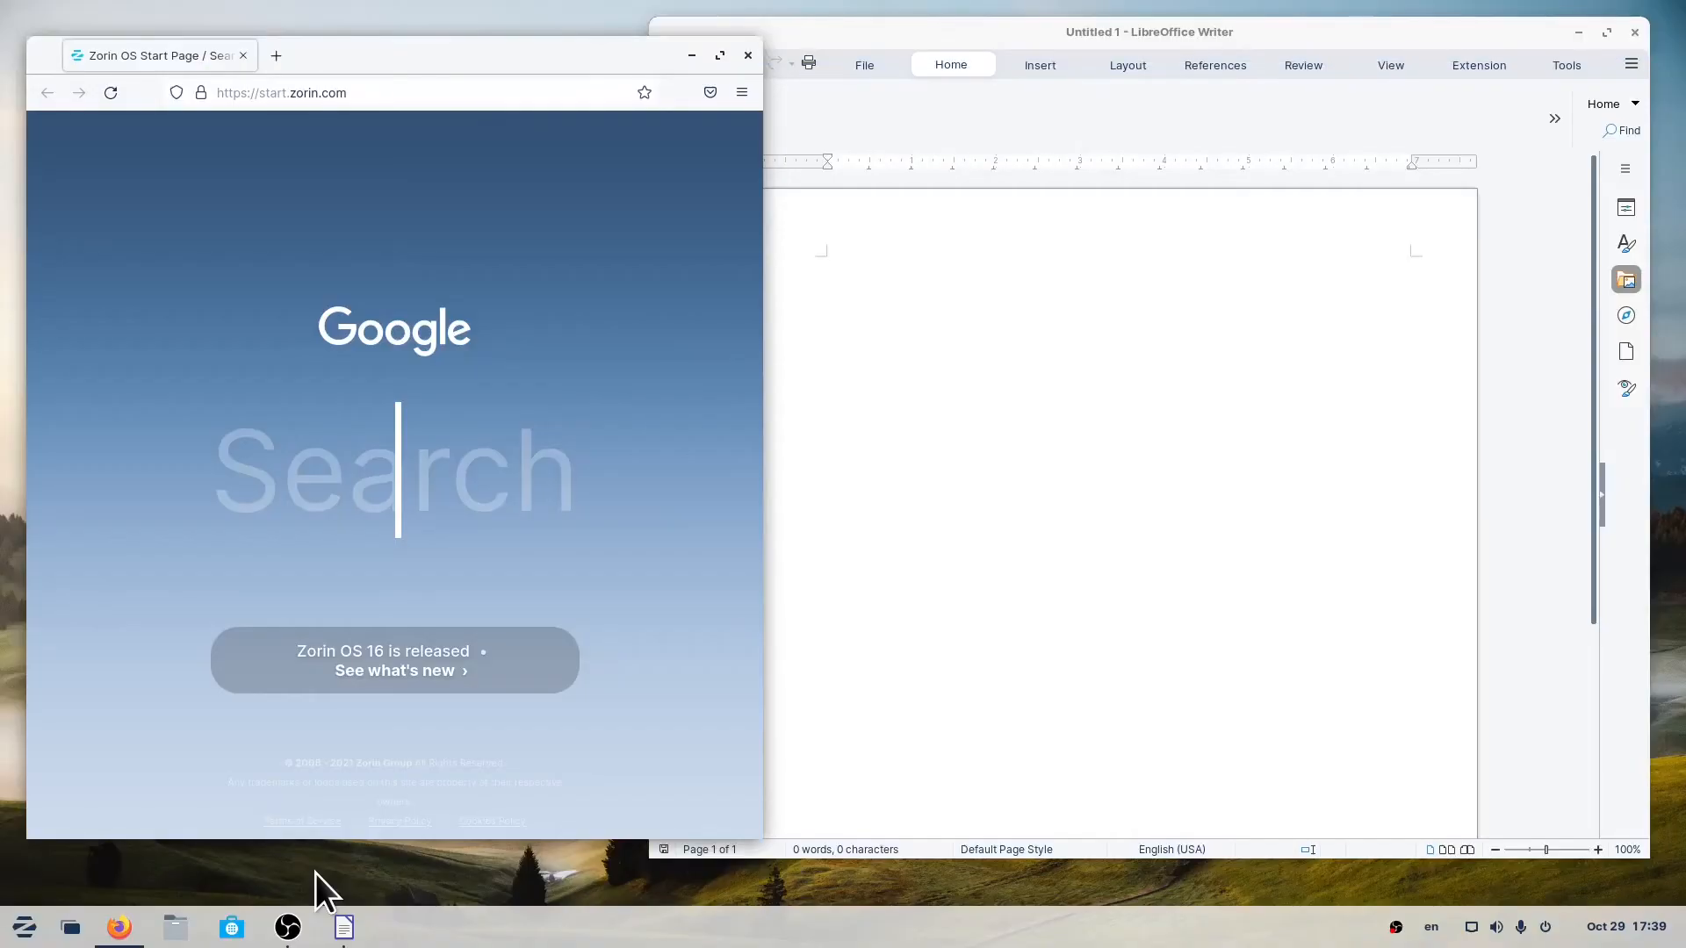
key(super+l)
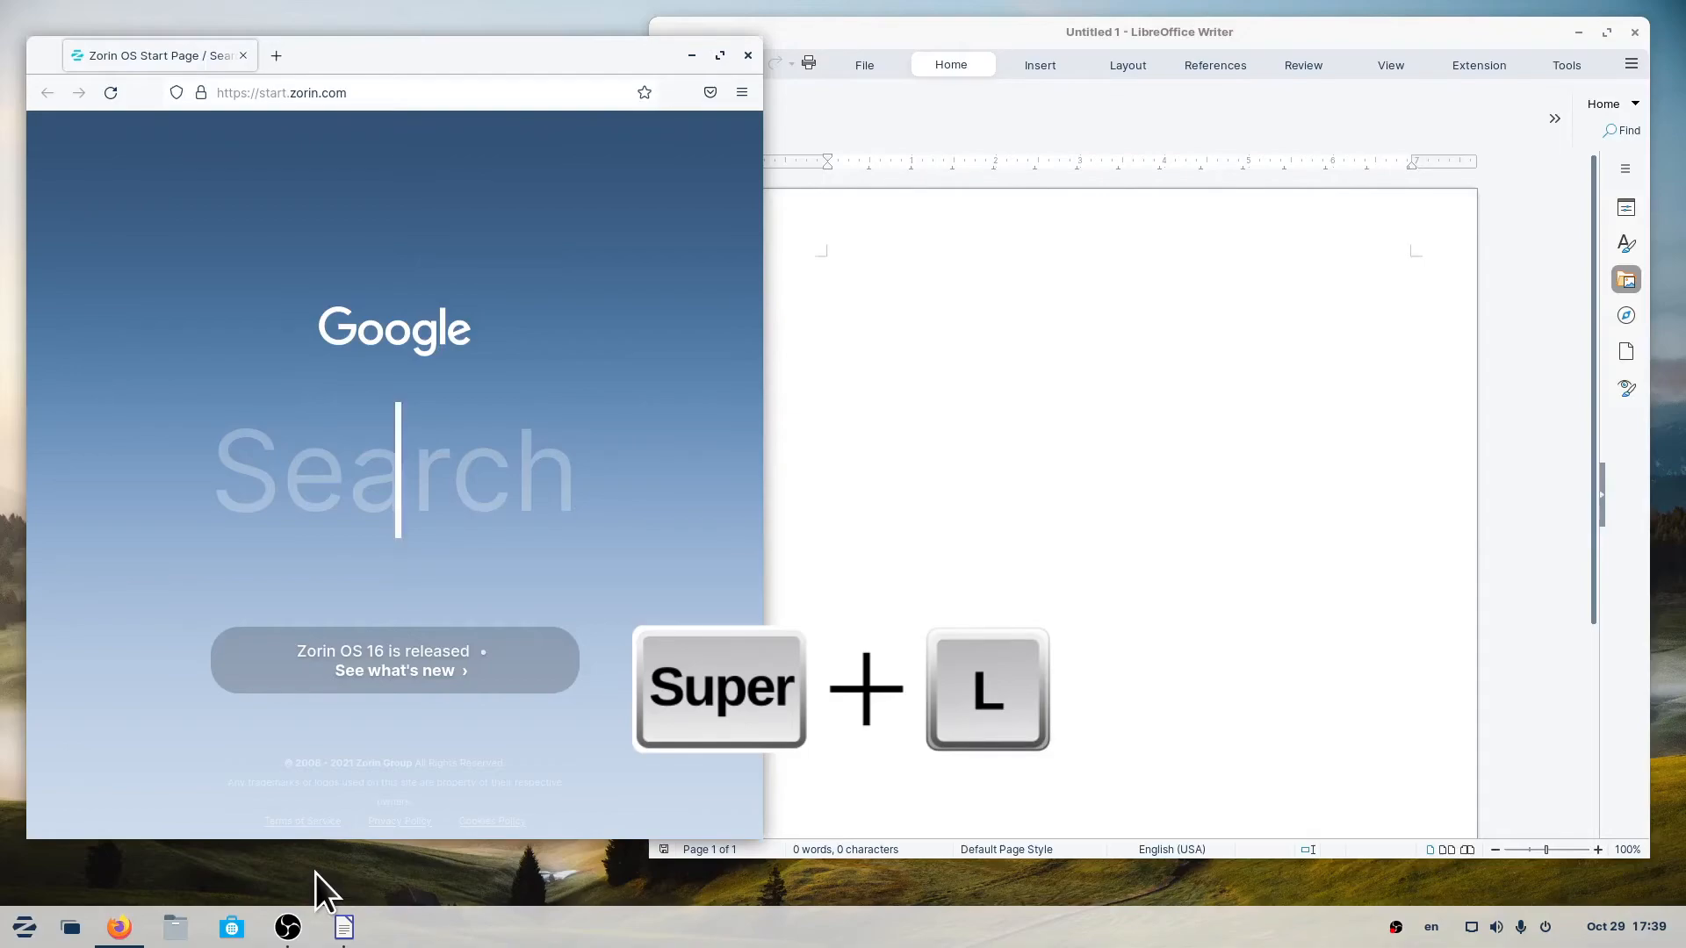
Step: Lock the screen with the Super+L shortcut, showing the GuestUser password prompt
key(Super+l)
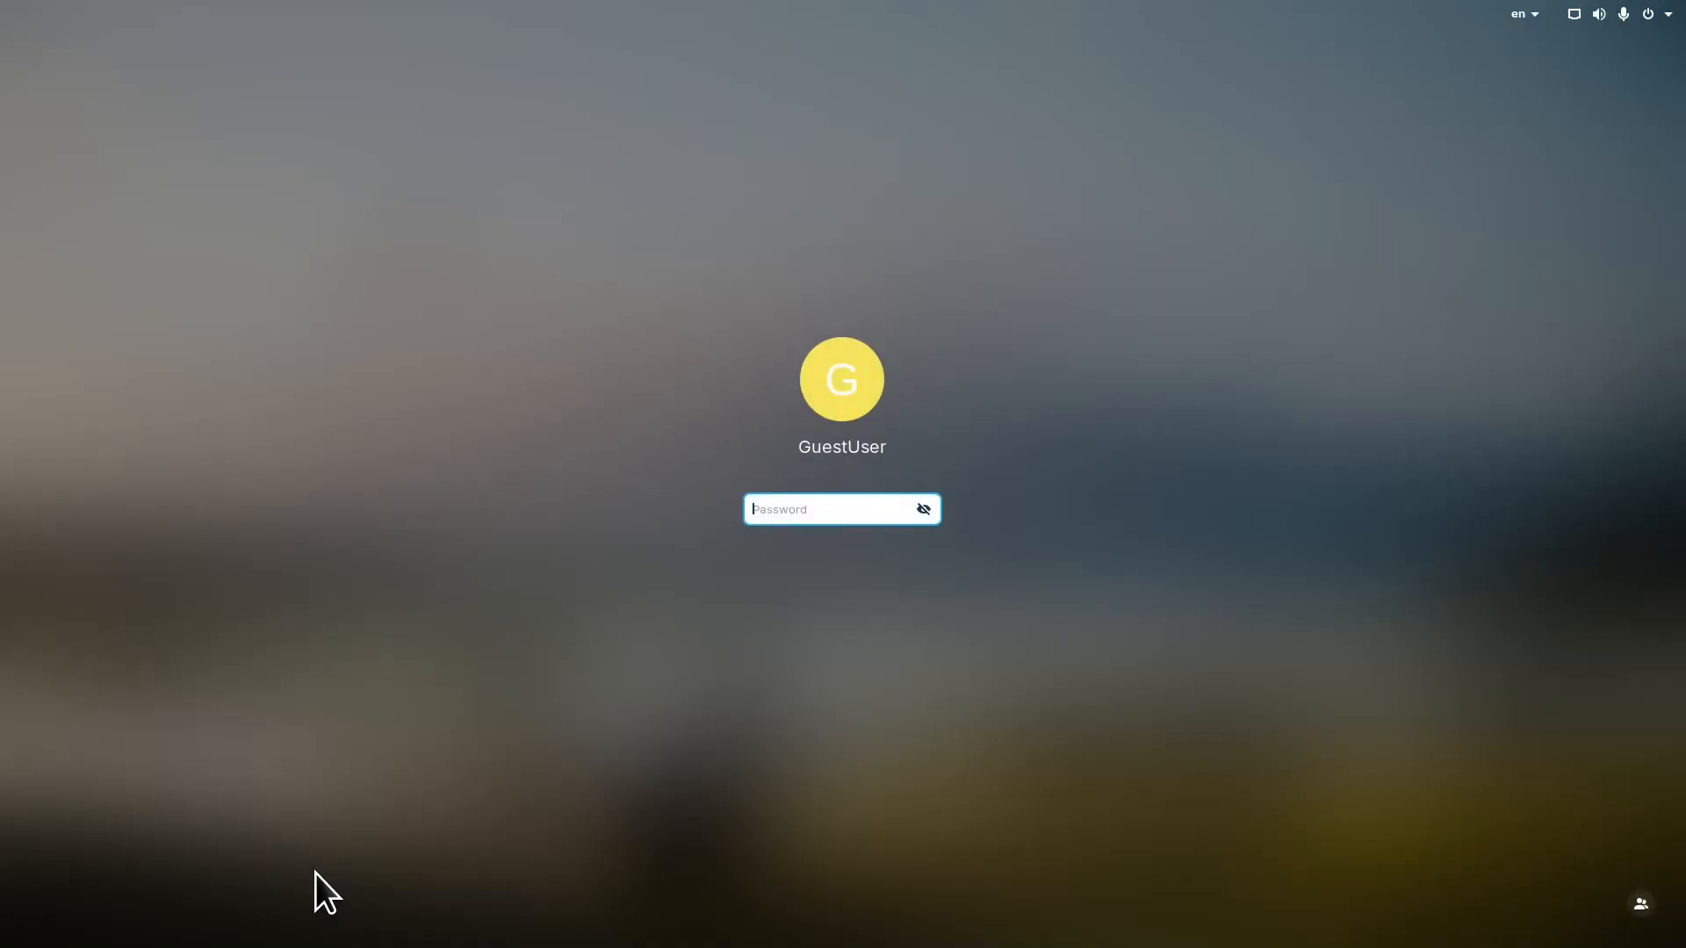